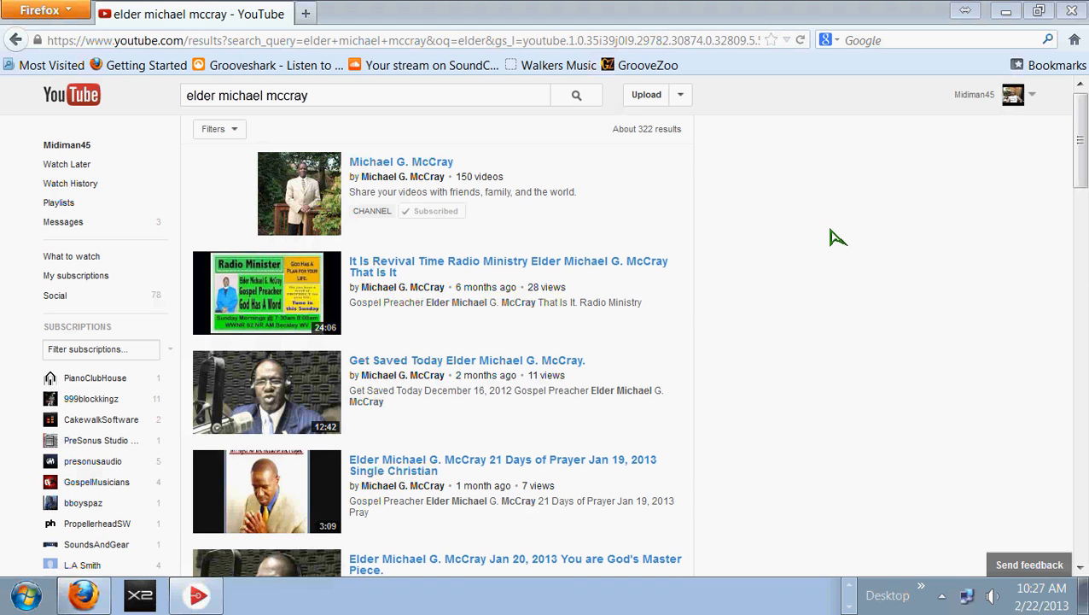
mouse_move(852, 174)
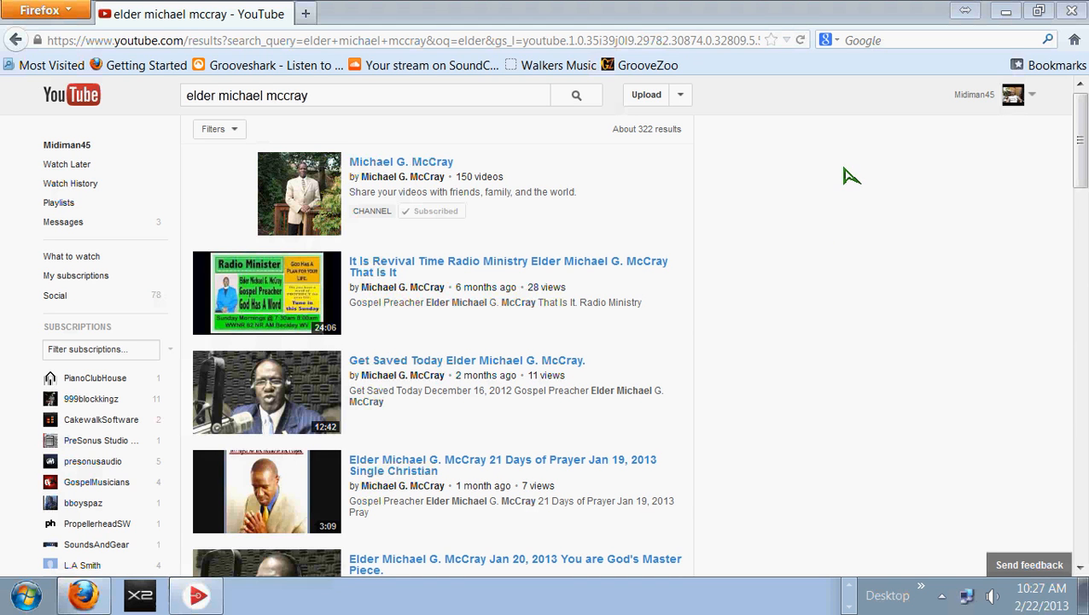